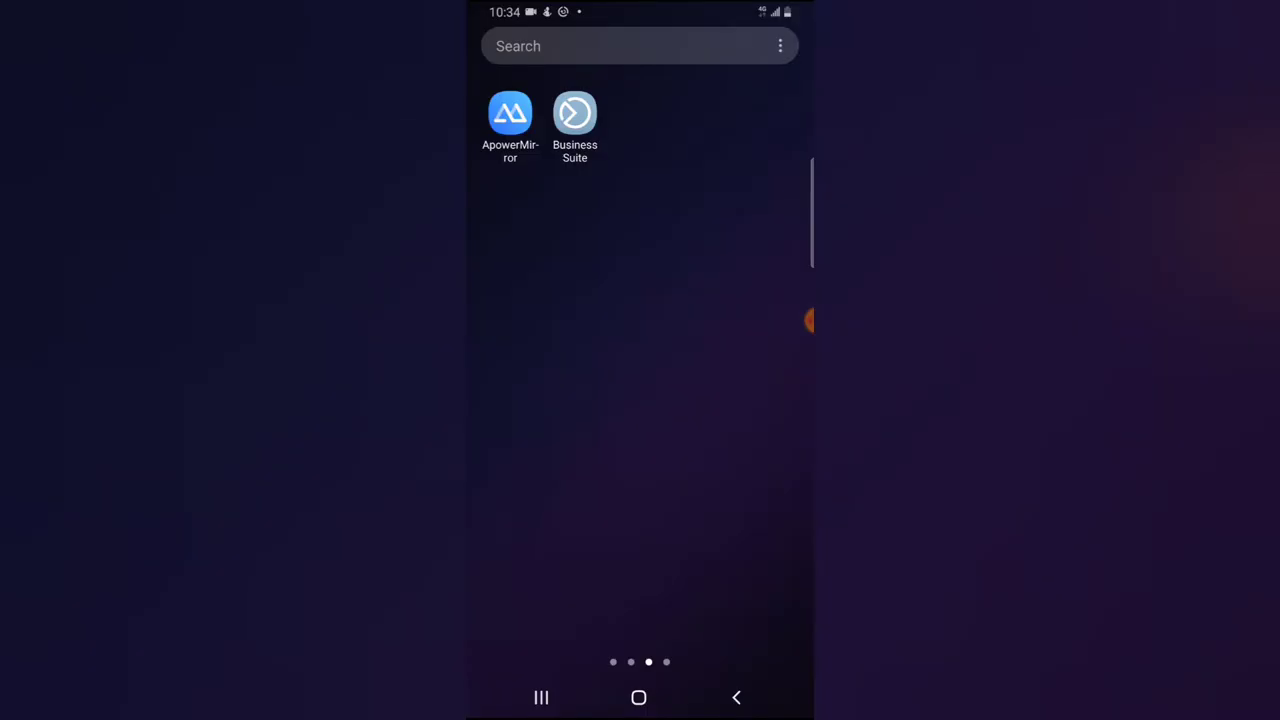
Launch TikTok from the second home screen page to reach the For You feed
scroll(left, 3)
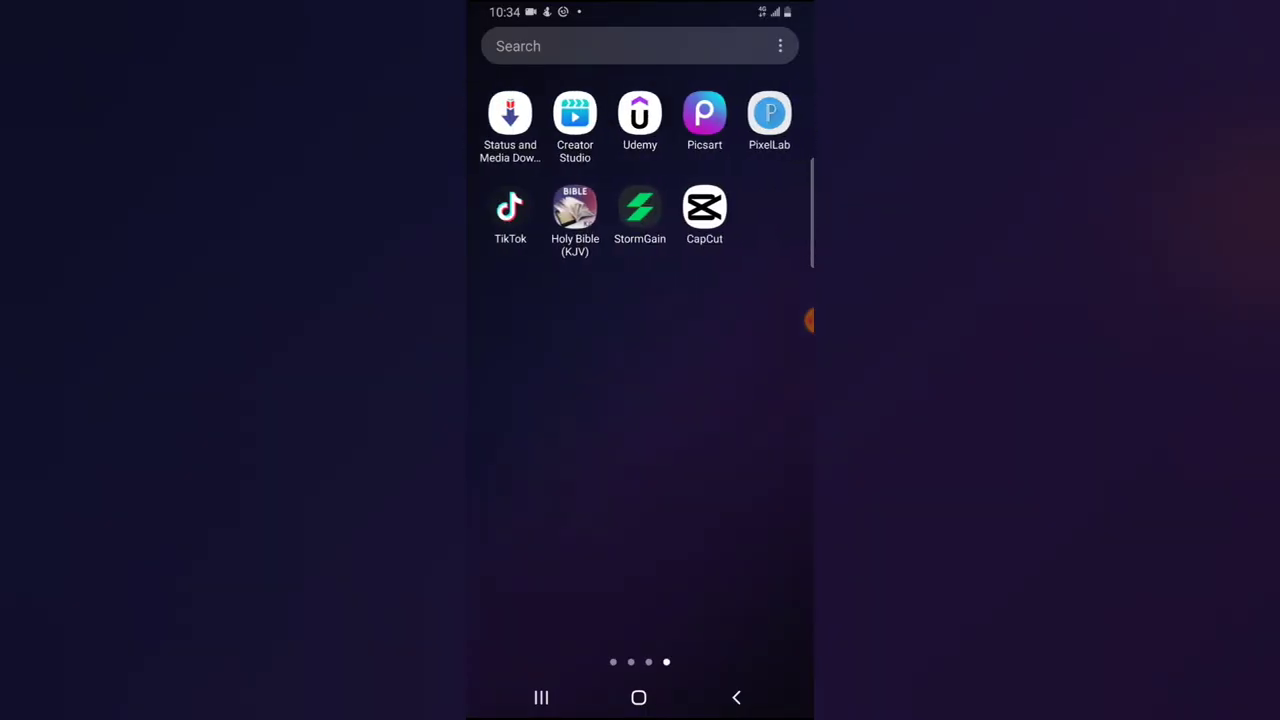
click(510, 208)
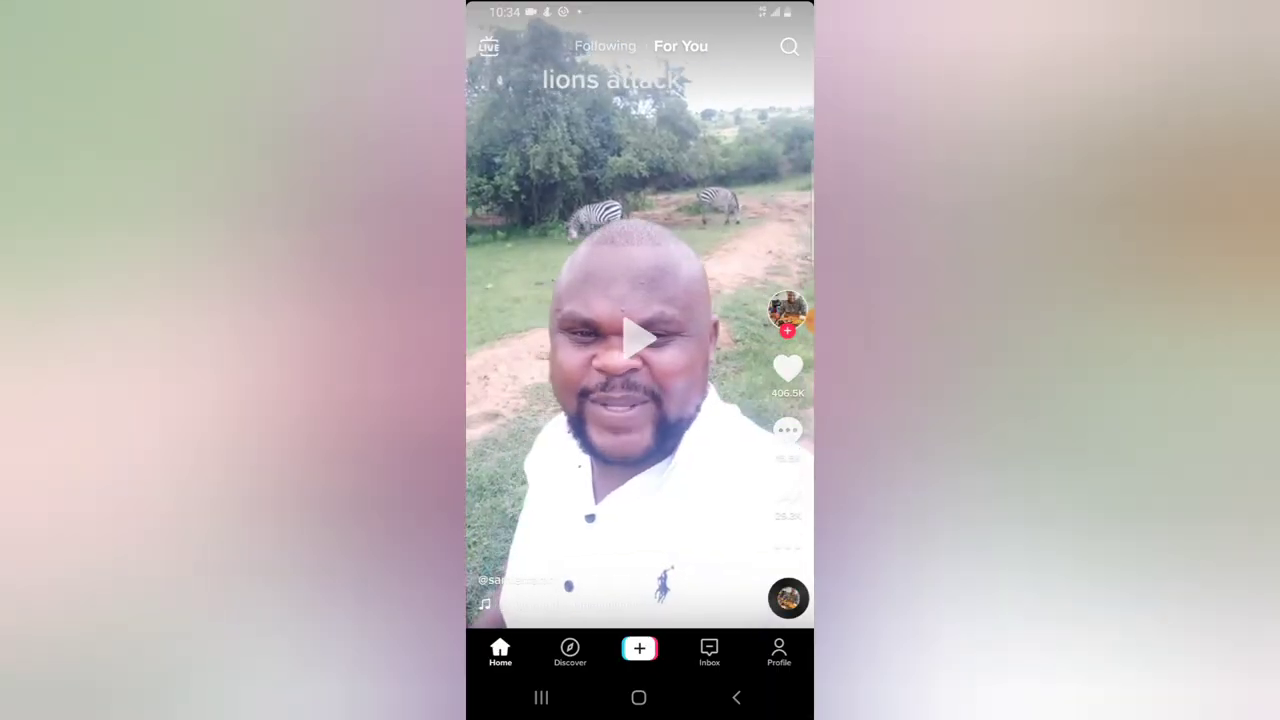
Go to my own profile showing 8 Following, 4 Followers and 20 Likes
click(780, 652)
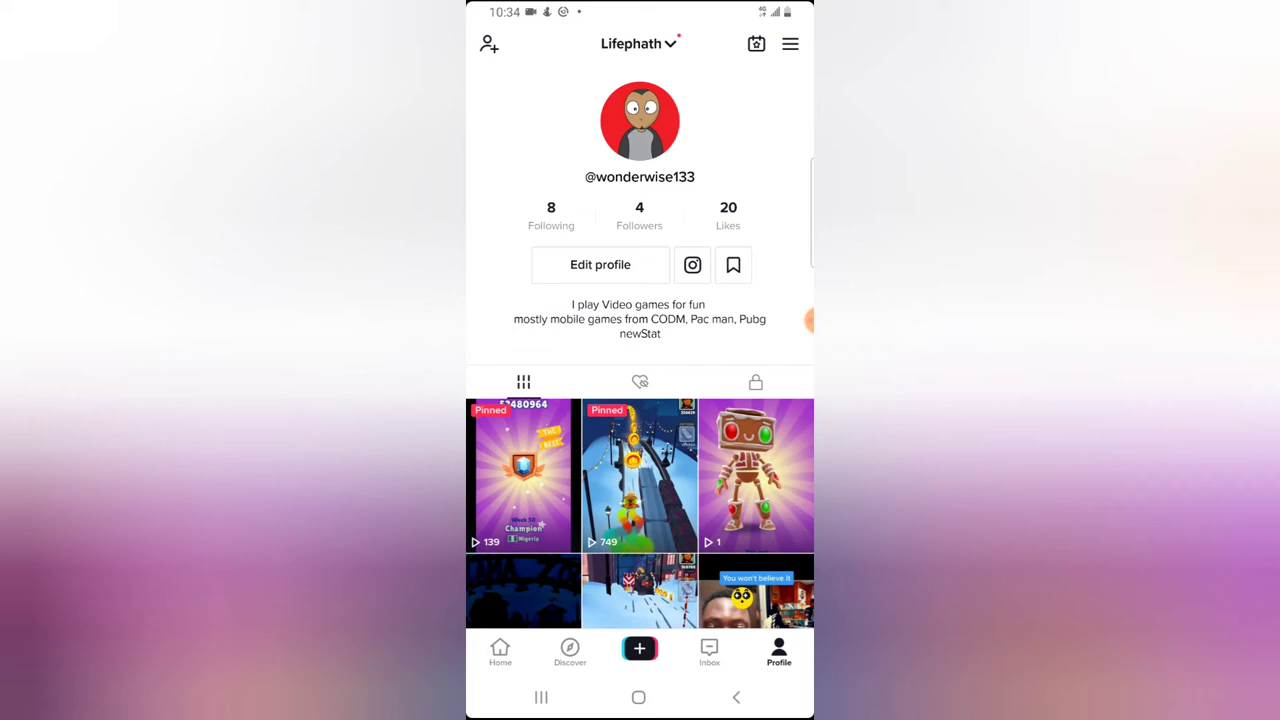
click(552, 214)
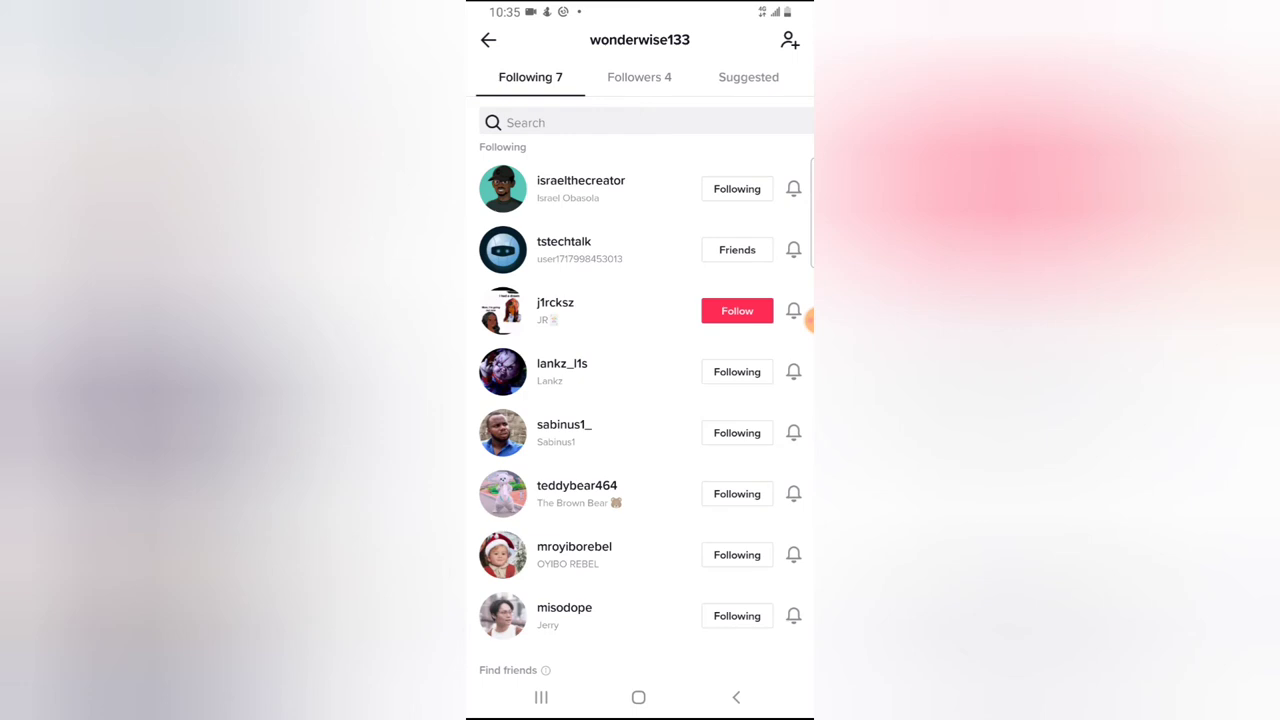
click(736, 370)
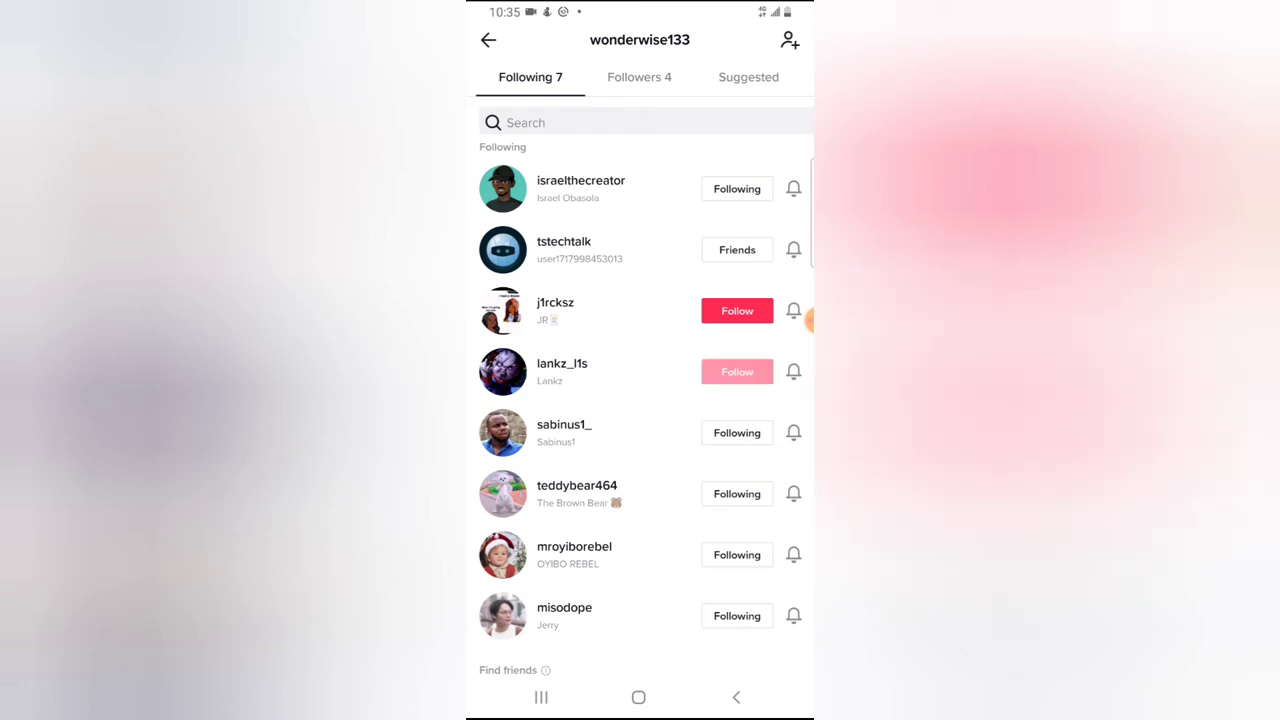
click(736, 370)
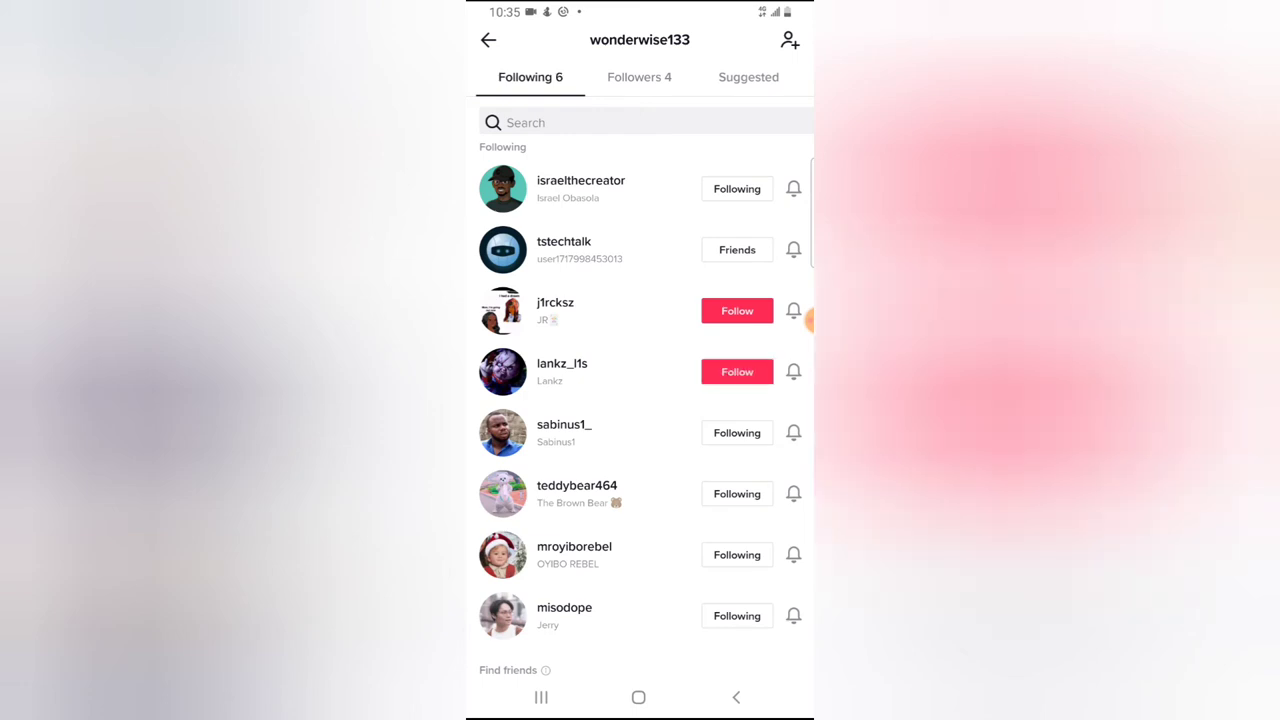
click(488, 40)
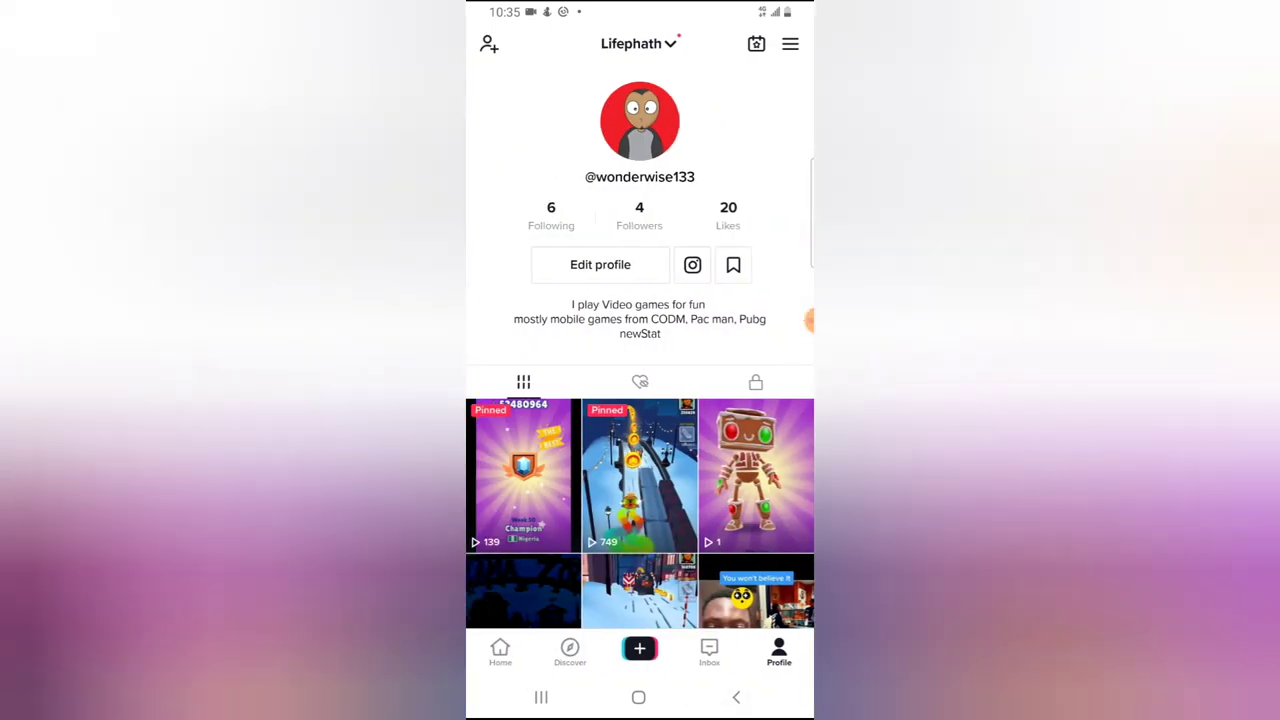
click(552, 214)
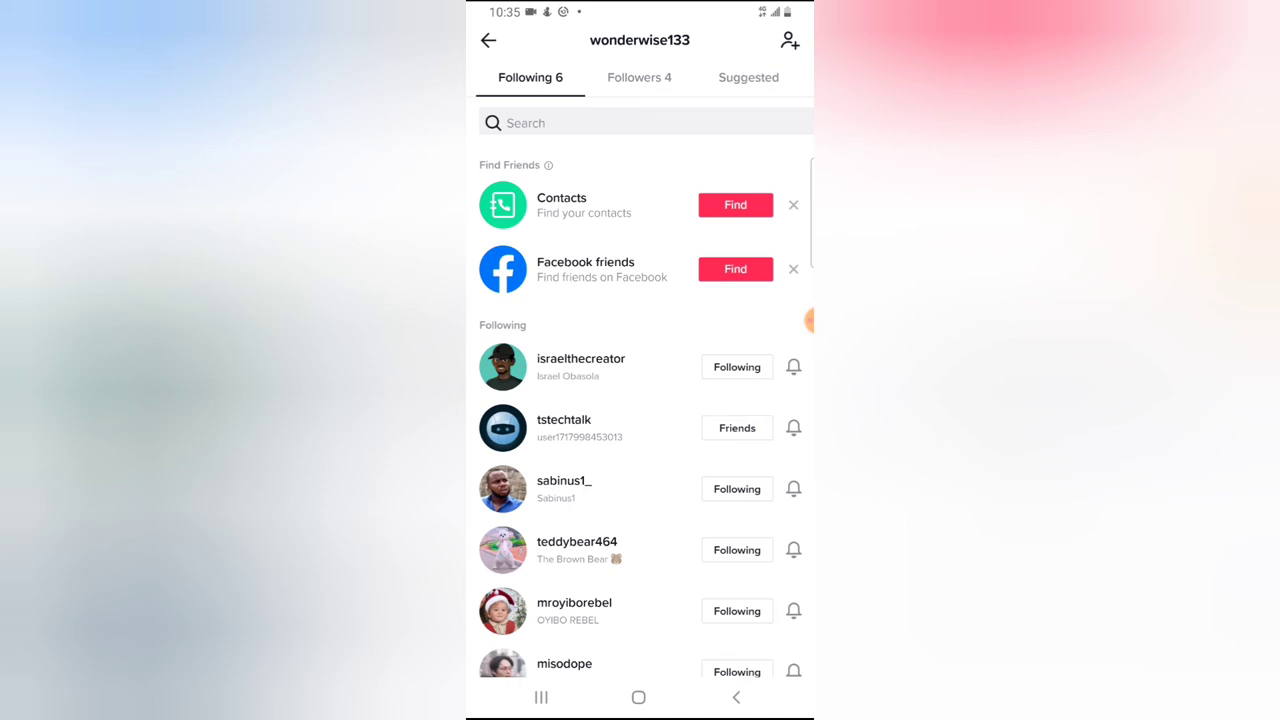
scroll(down, 3)
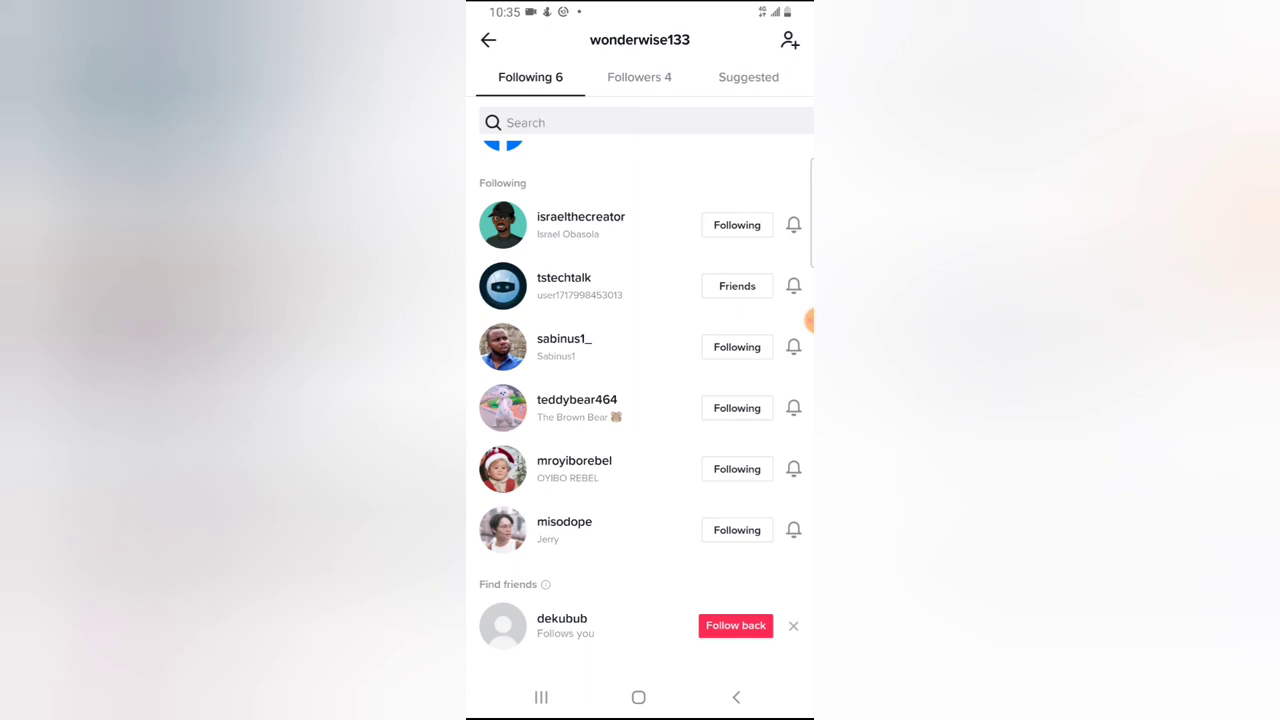
click(488, 40)
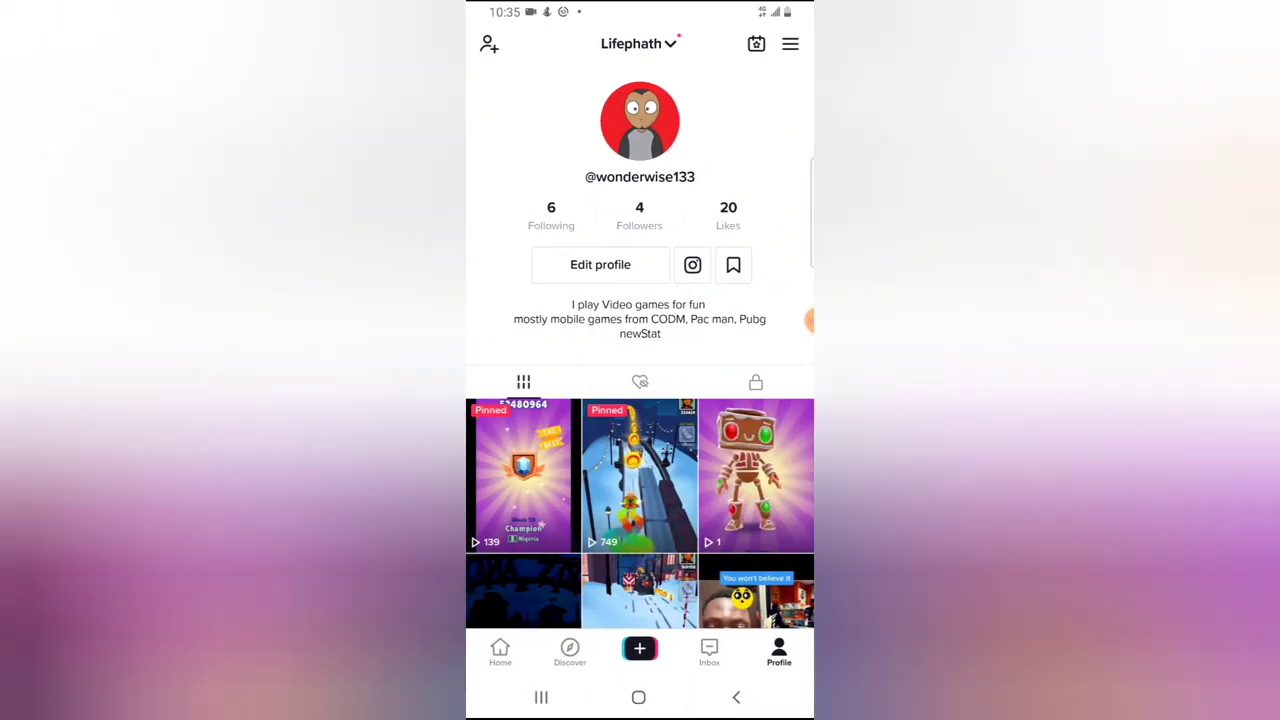